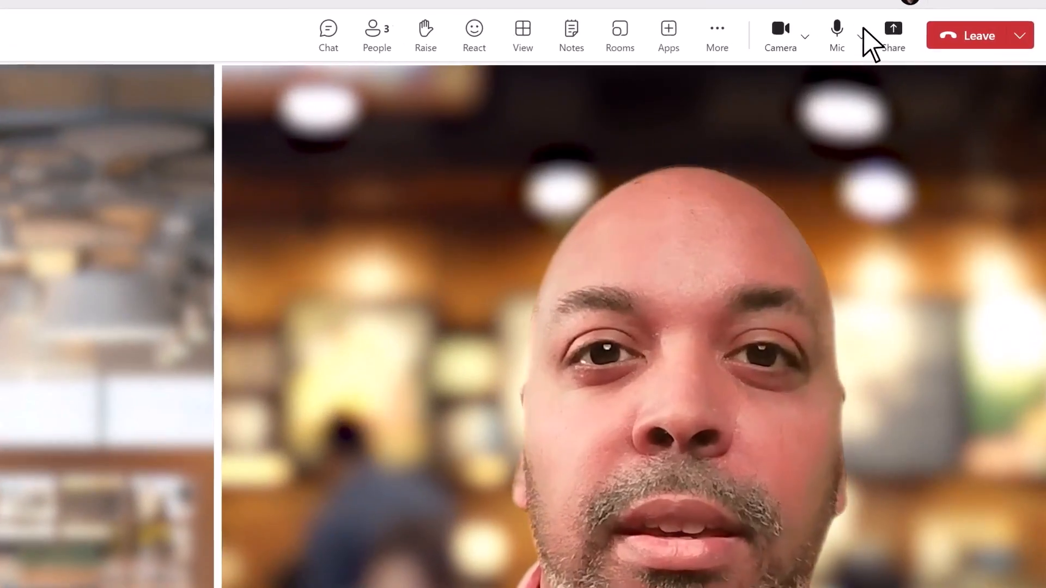
# Play the shared Teams group-call demo video and highlight its Voice isolation option.
pyautogui.click(836, 29)
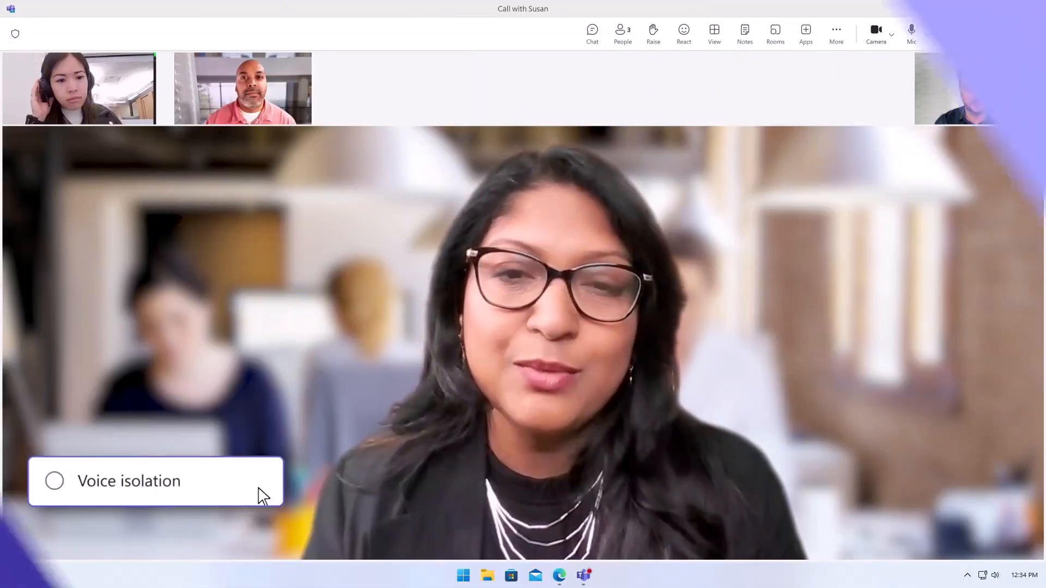
pyautogui.click(55, 481)
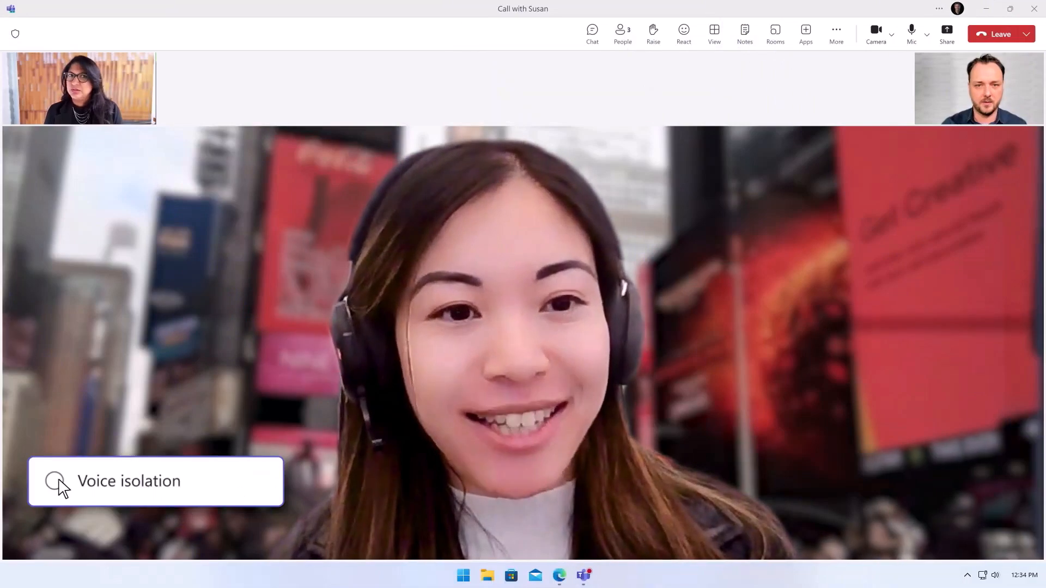
pyautogui.click(54, 481)
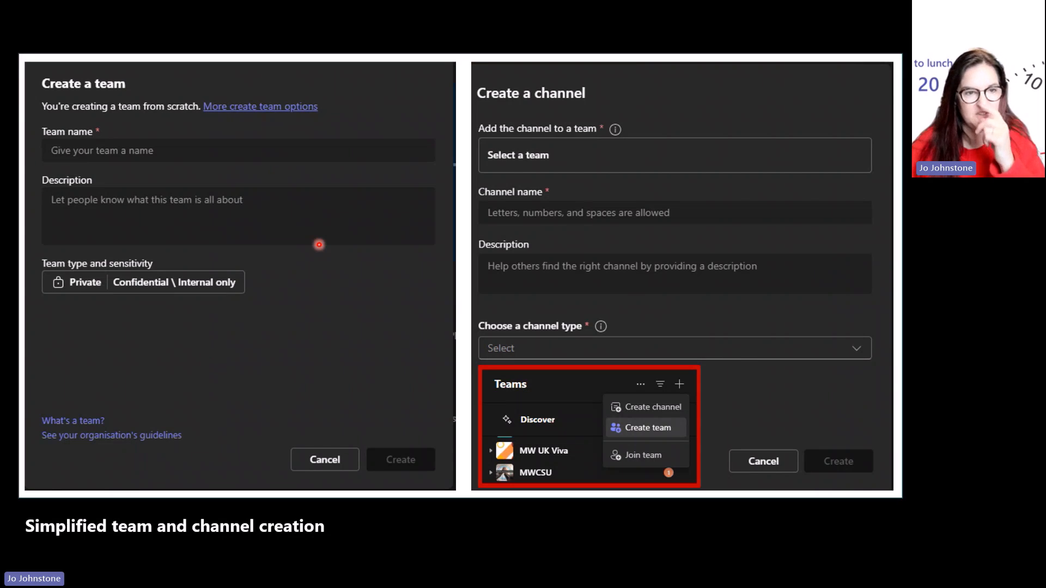
pyautogui.moveTo(90, 138)
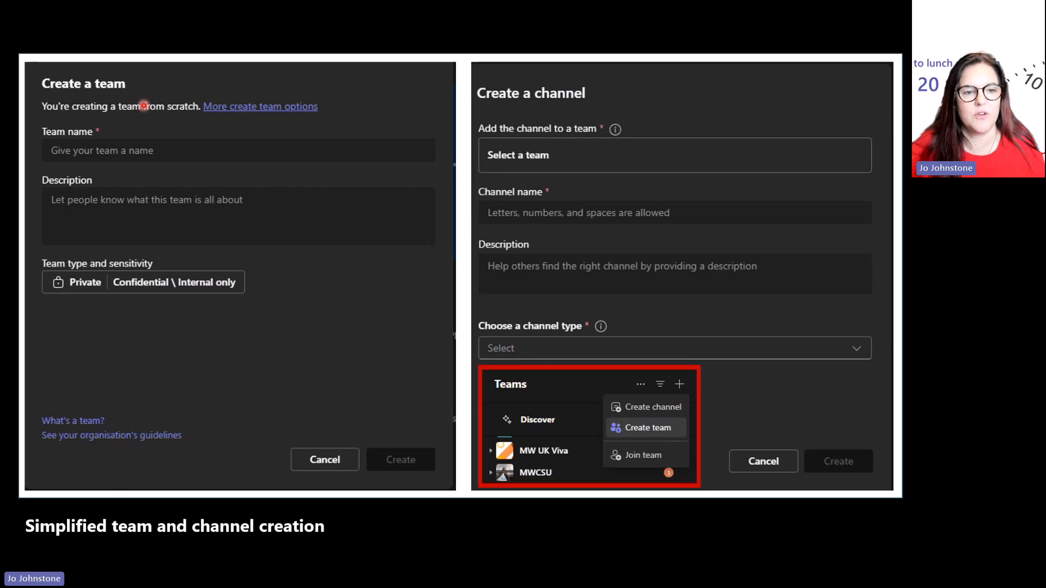
pyautogui.moveTo(261, 325)
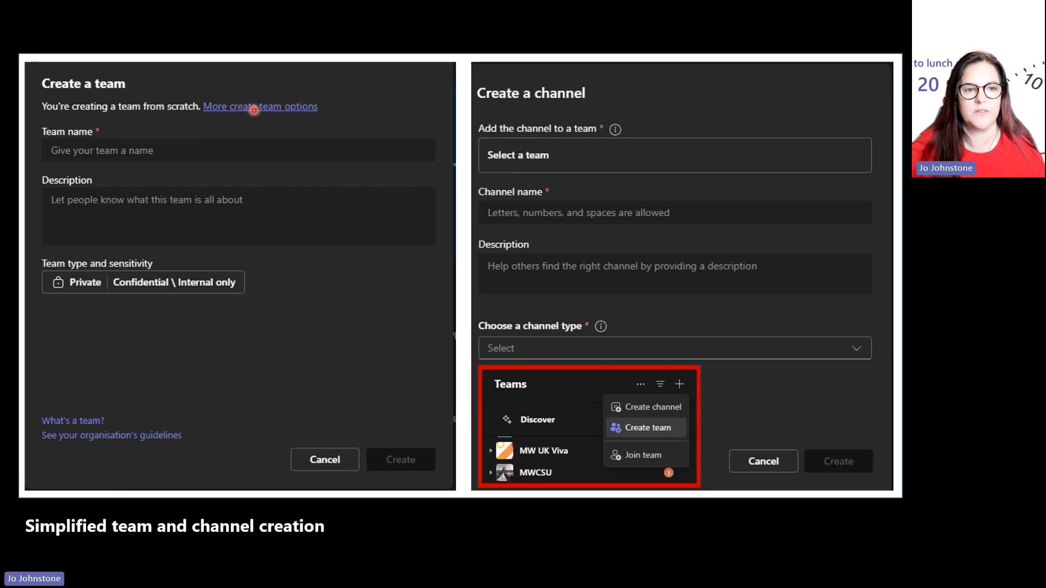
pyautogui.moveTo(339, 118)
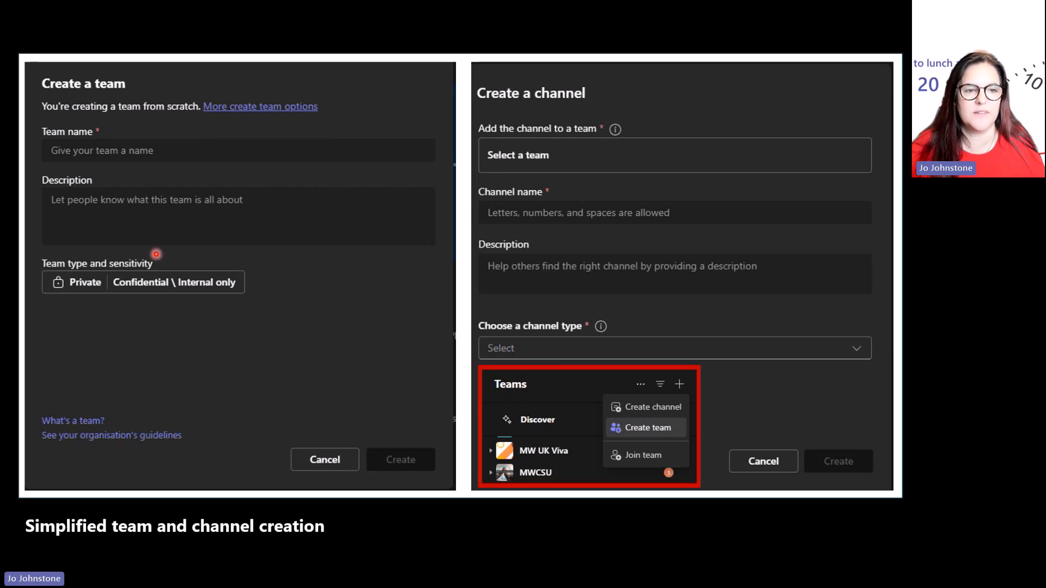
pyautogui.moveTo(156, 305)
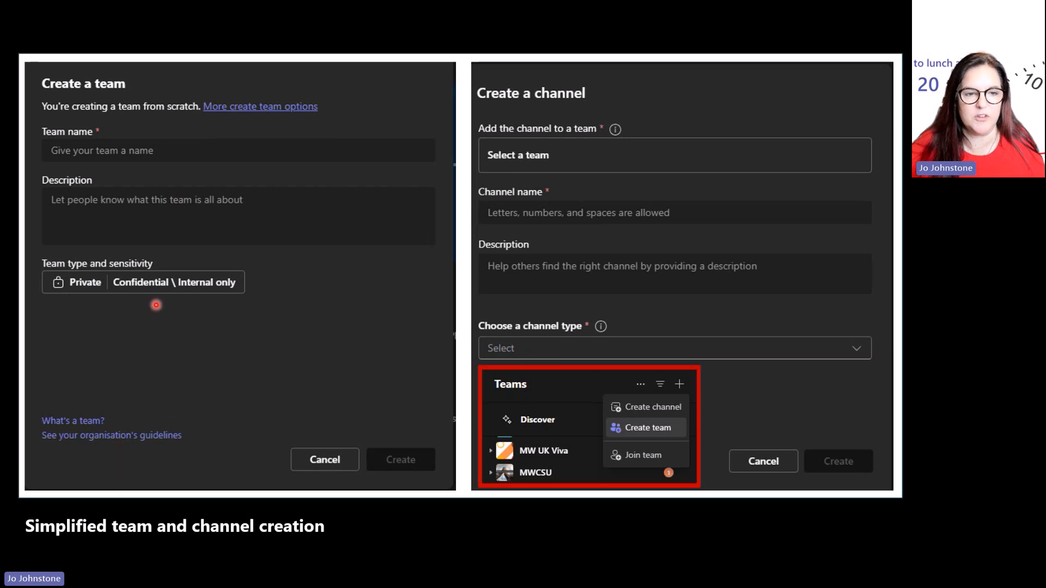
pyautogui.moveTo(254, 293)
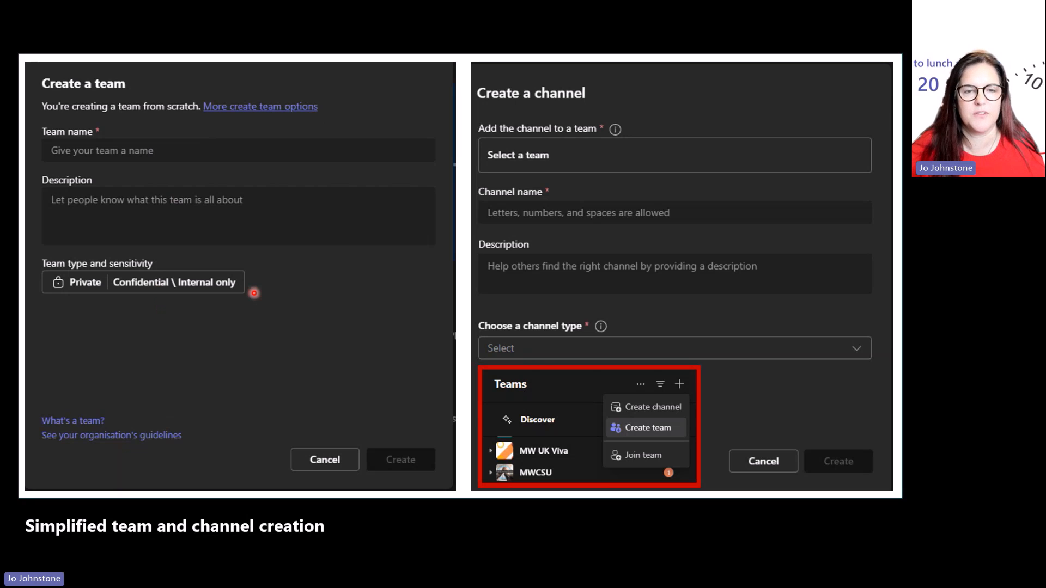
pyautogui.moveTo(250, 351)
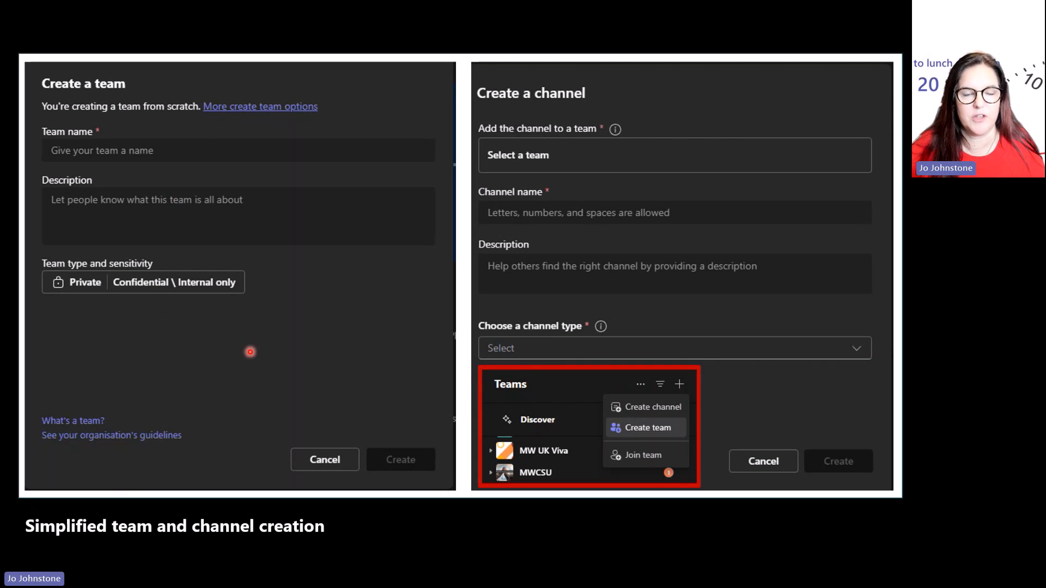
pyautogui.moveTo(747, 348)
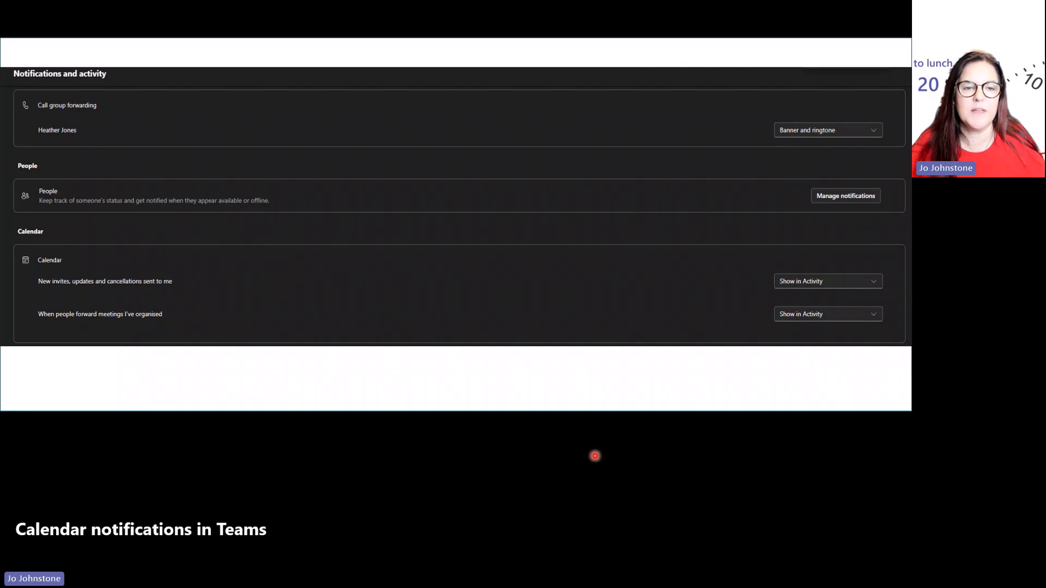
pyautogui.moveTo(594, 307)
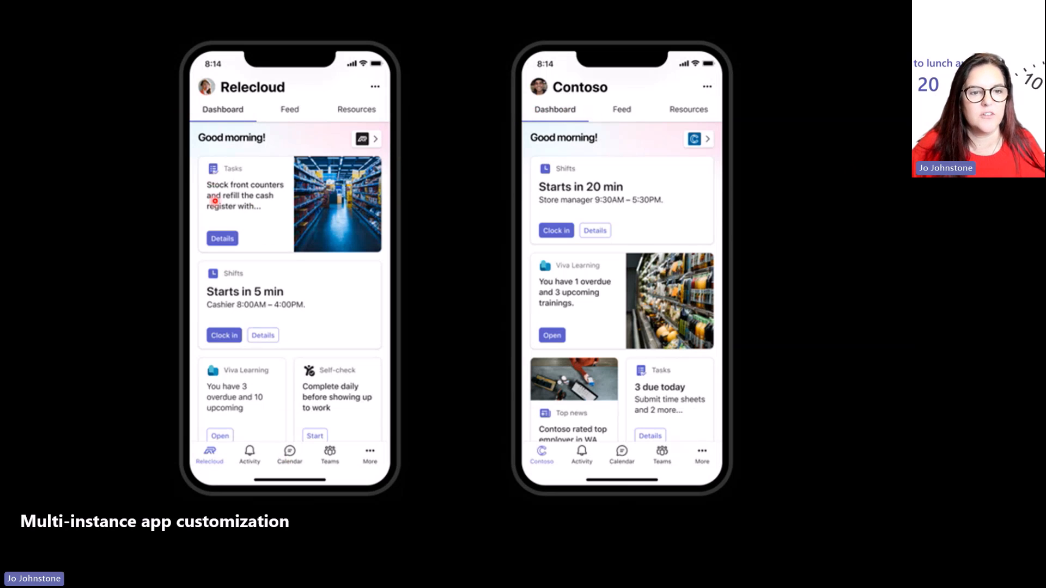
pyautogui.moveTo(330, 297)
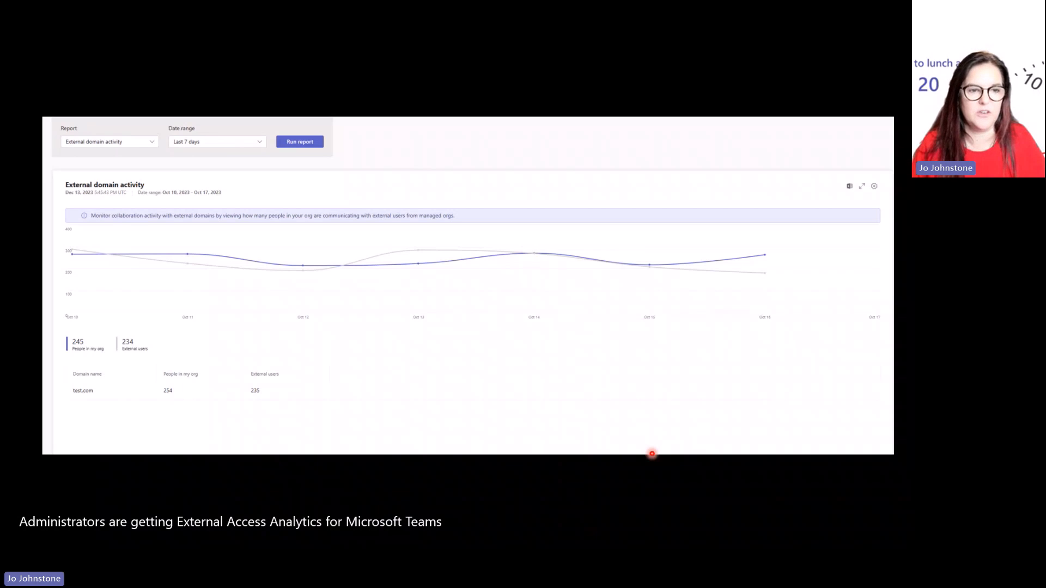
pyautogui.moveTo(823, 236)
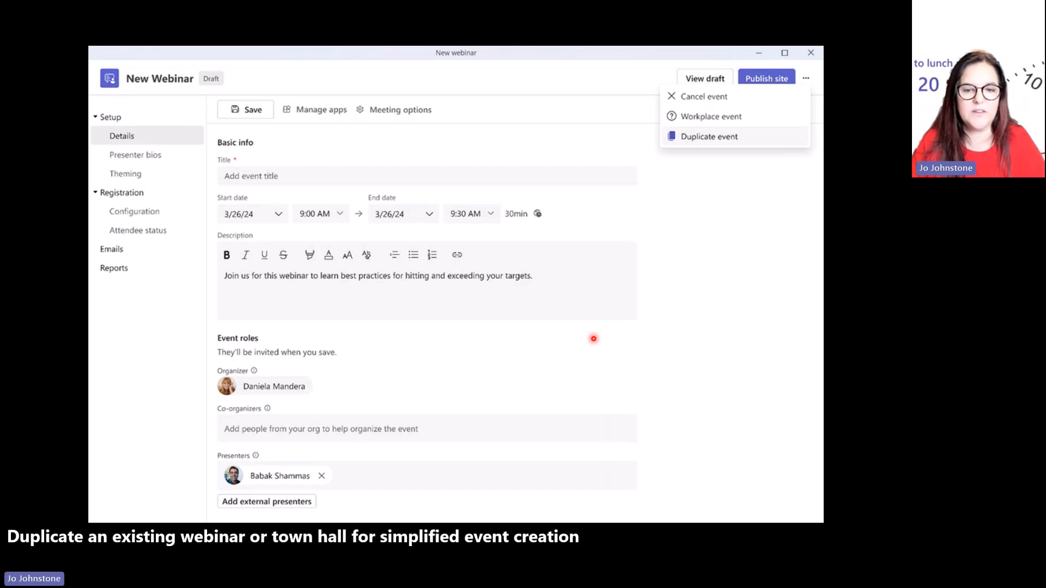
pyautogui.moveTo(593, 339)
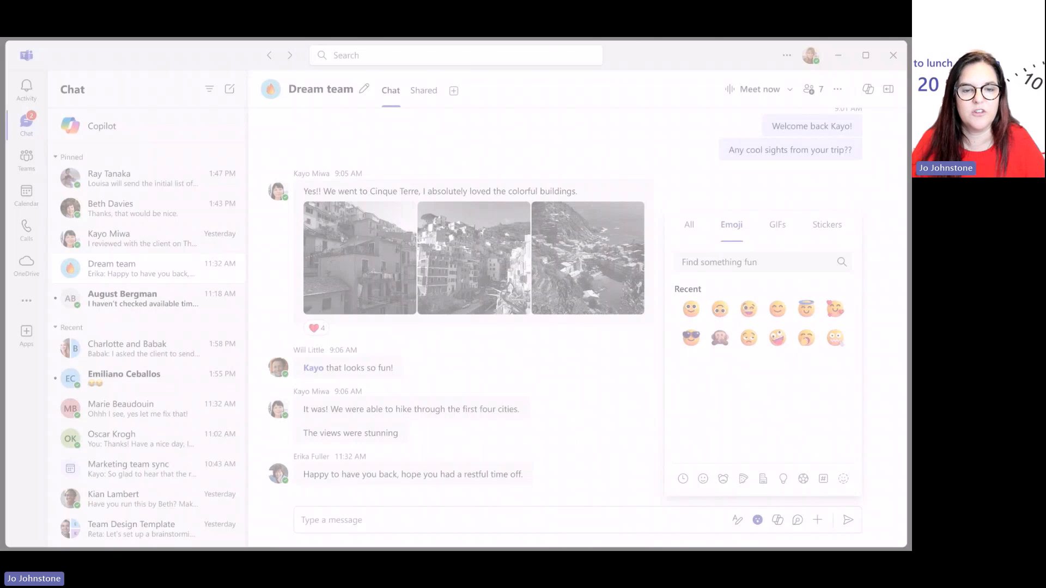
# Add a 'hot-air-balloon' custom emoji in the Dream team chat and draft an announcement.
pyautogui.click(844, 478)
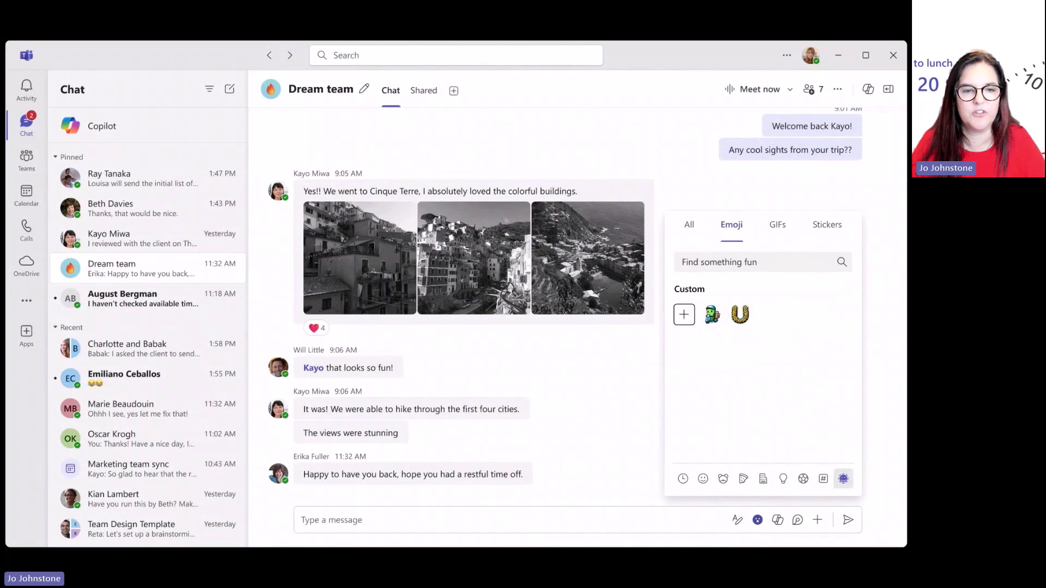
pyautogui.click(683, 314)
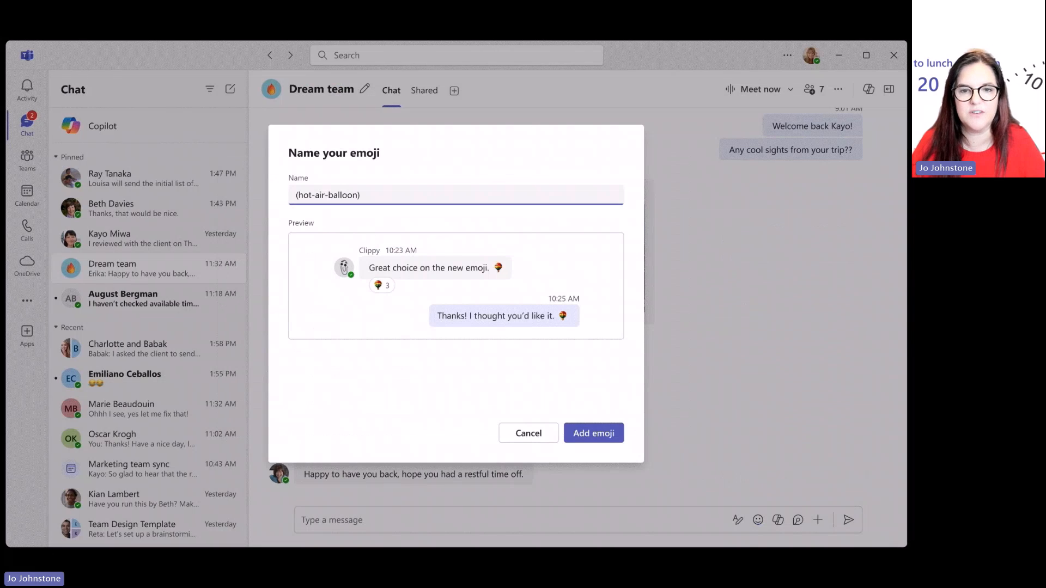
pyautogui.click(592, 433)
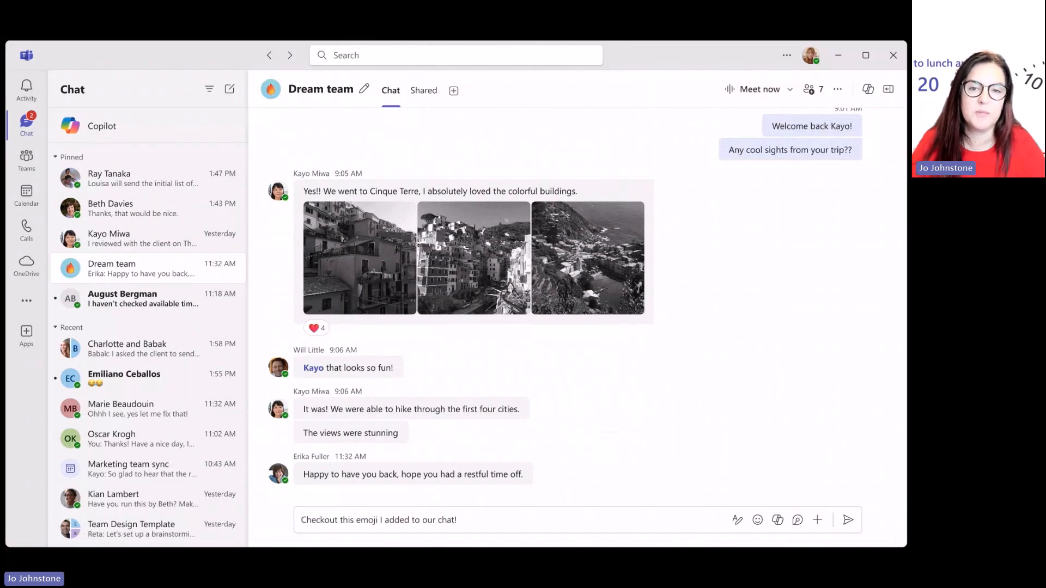
pyautogui.click(847, 520)
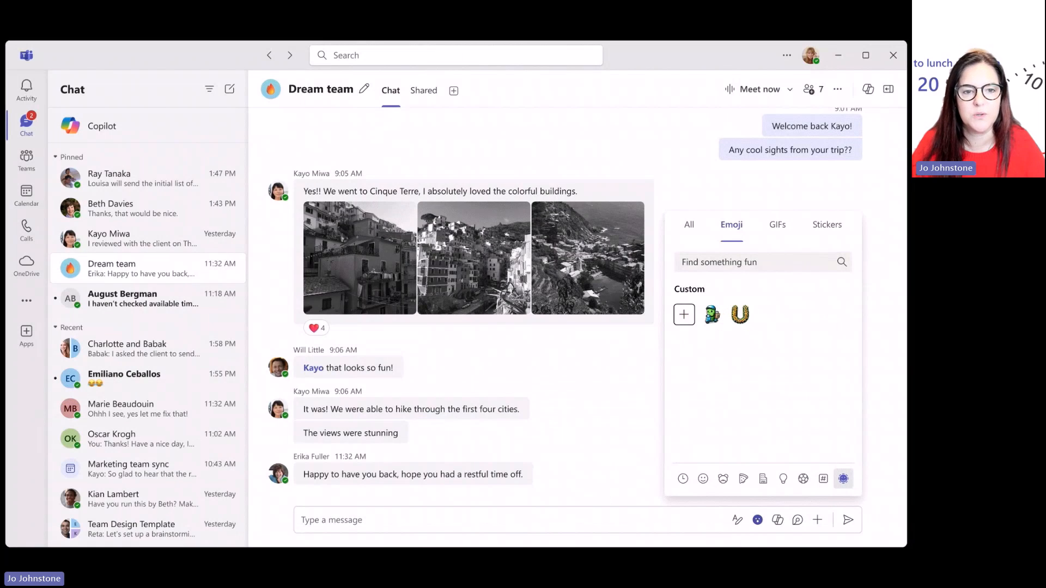
pyautogui.click(118, 453)
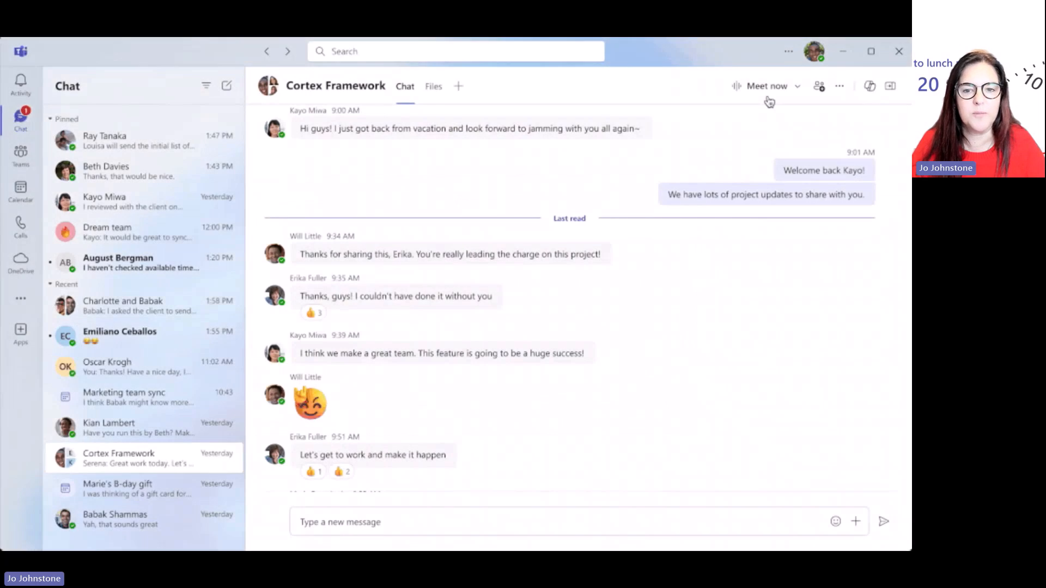
# Use Meet now in the Cortex Framework chat, then send the Friday-scheduling reply in Office Space Redesign.
pyautogui.click(766, 85)
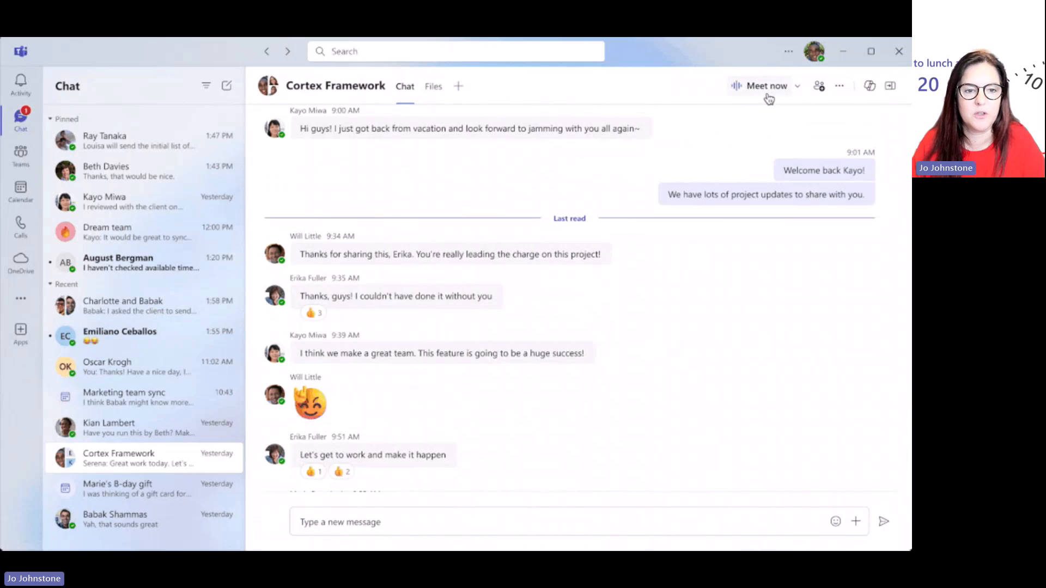
pyautogui.click(766, 86)
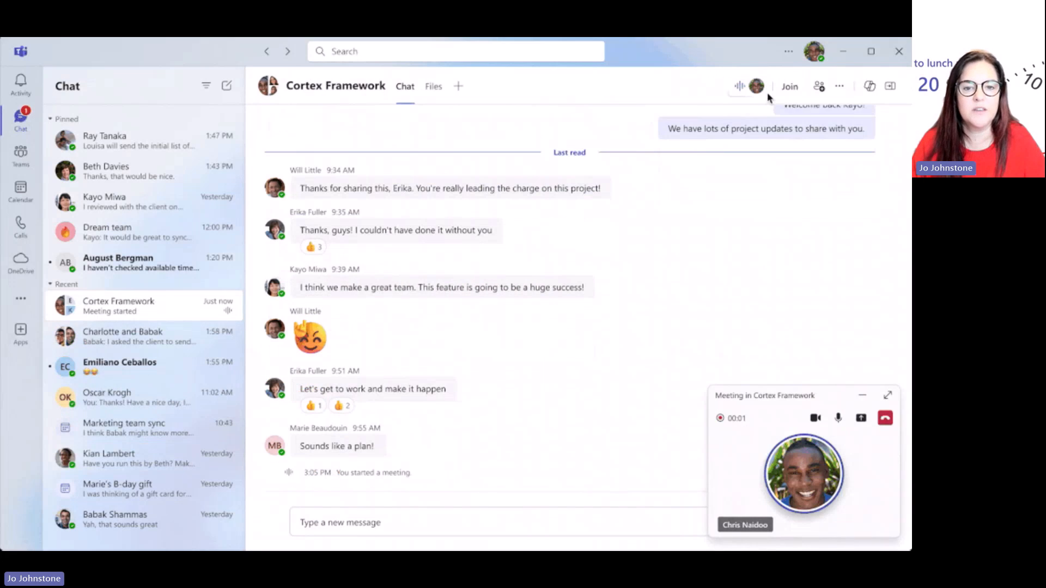
pyautogui.click(884, 418)
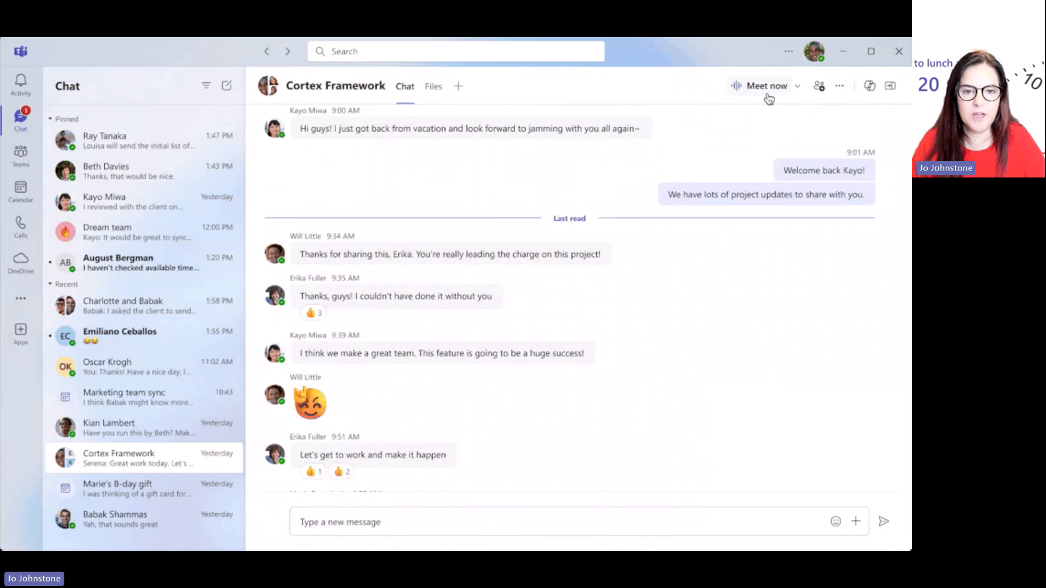
pyautogui.click(766, 86)
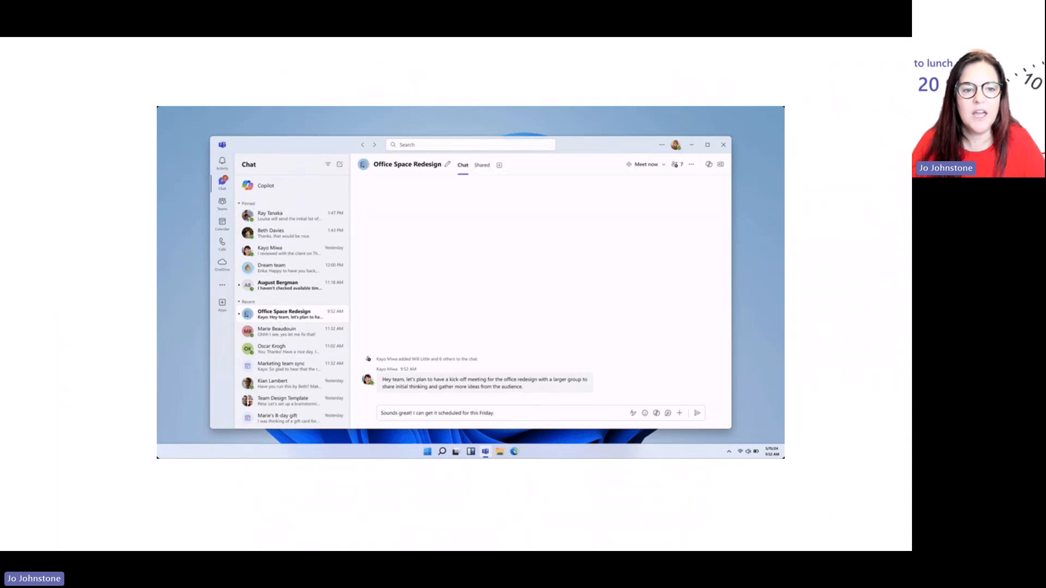
pyautogui.click(696, 413)
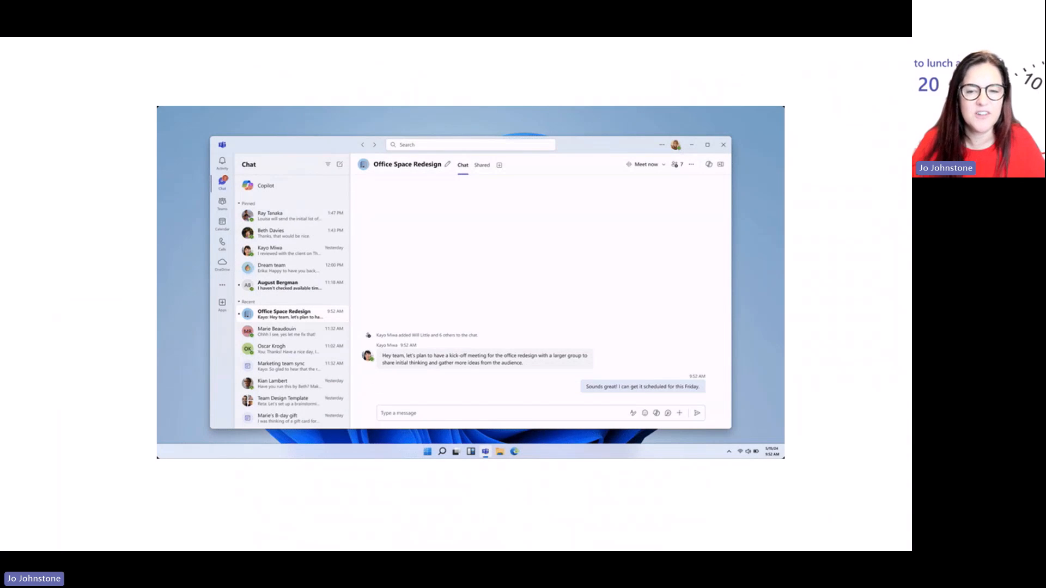